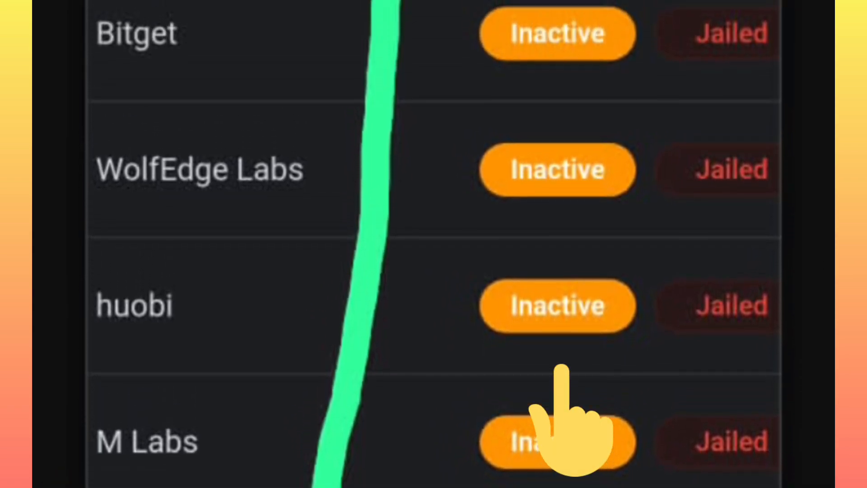
{"action": "scroll", "scroll_direction": "down", "scroll_amount": 3}
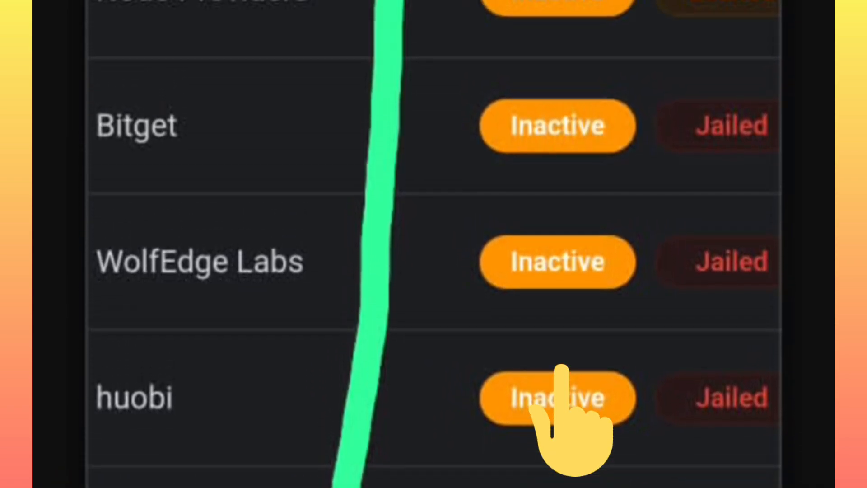